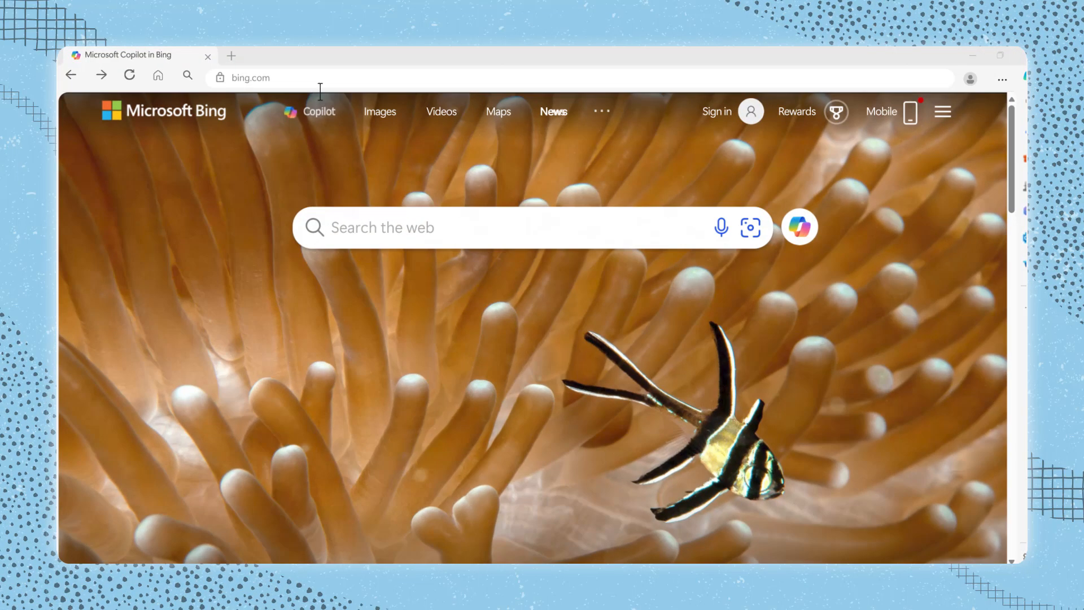
Step: Load copilot.microsoft.com by entering 'copilot' in the address bar
text(copilot.microsoft)
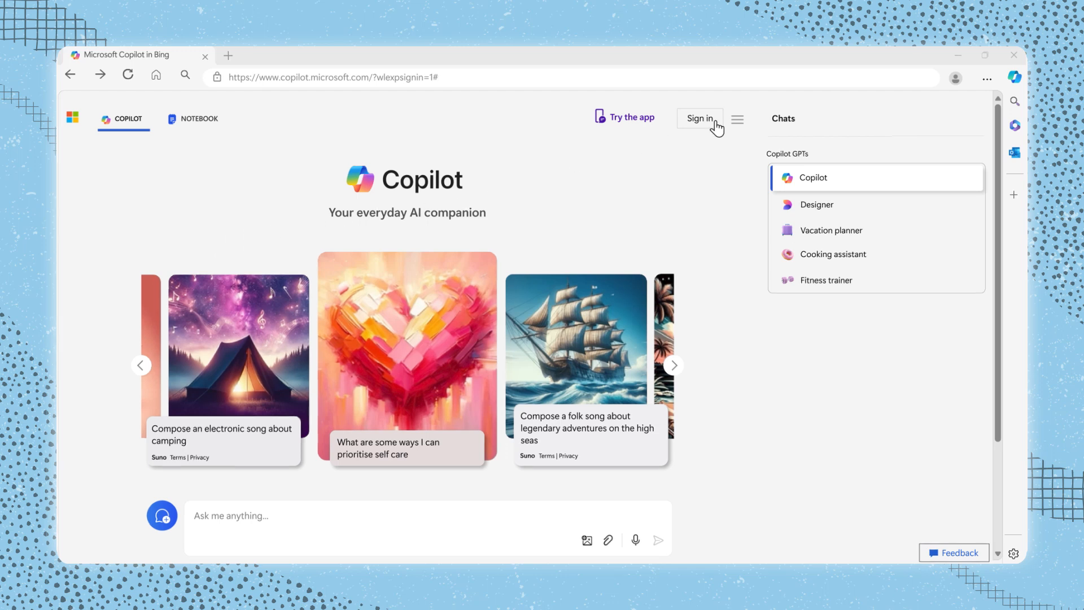
Step: Sign in to Copilot with a personal Microsoft account, entering the password to finish
click(698, 119)
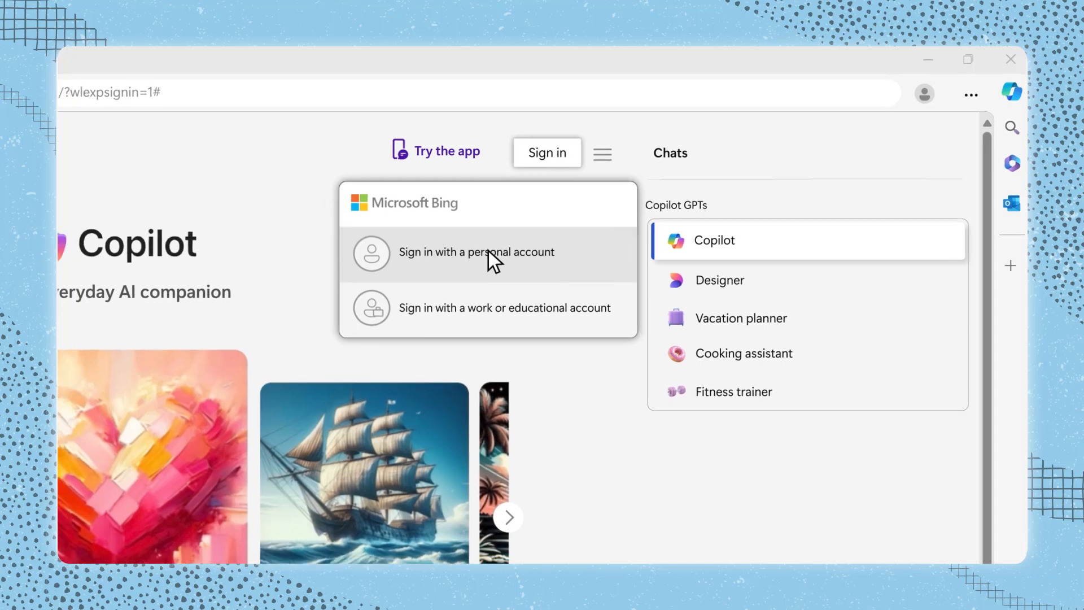
click(475, 252)
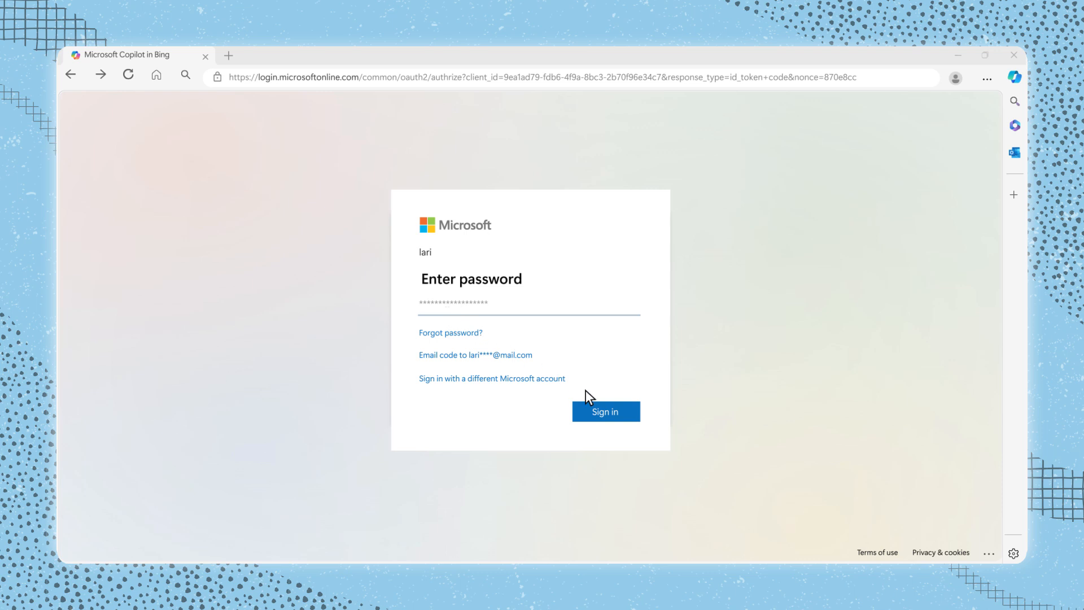
click(604, 411)
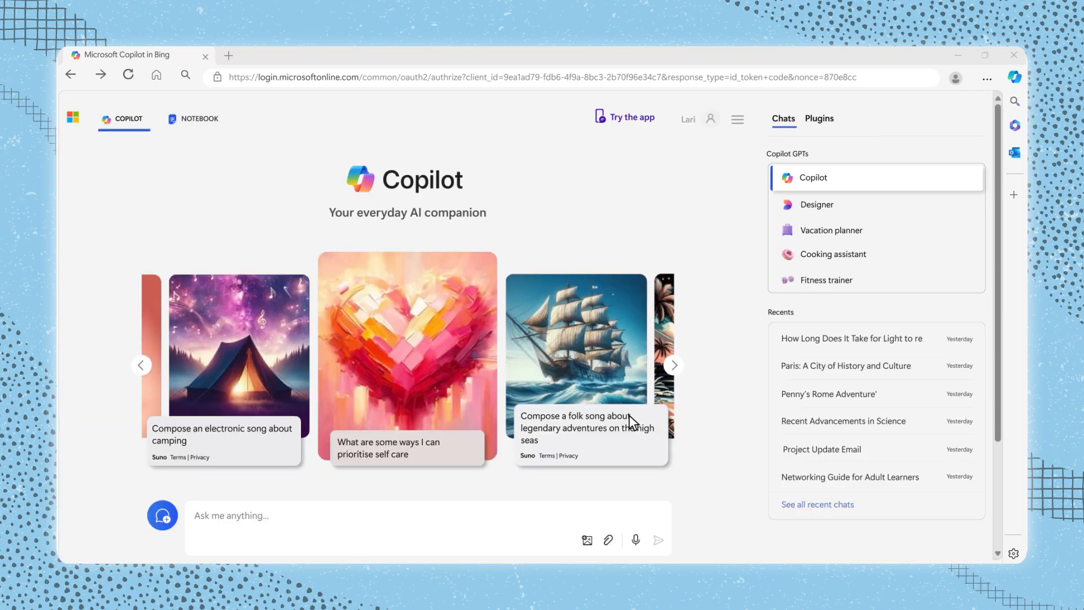
mouse_move(870, 455)
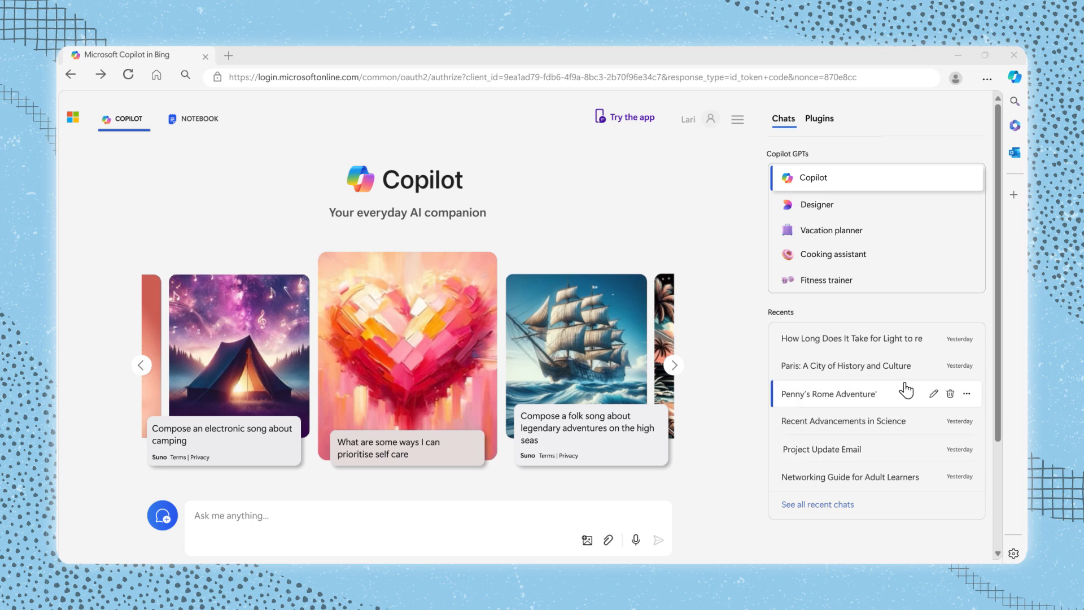
click(851, 337)
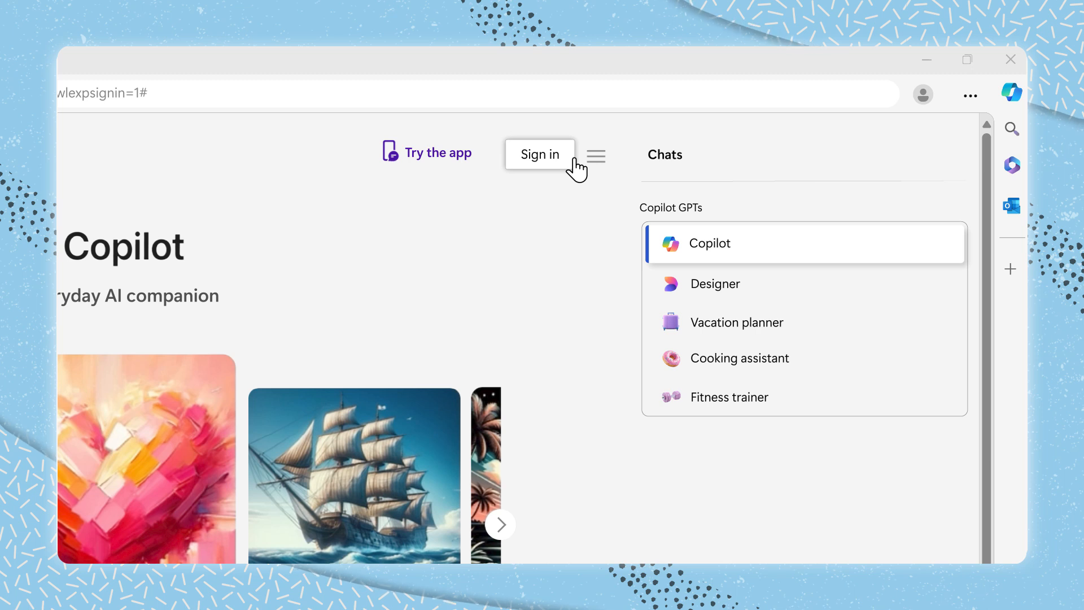
Step: Bring up the Sign in account choices again
click(540, 155)
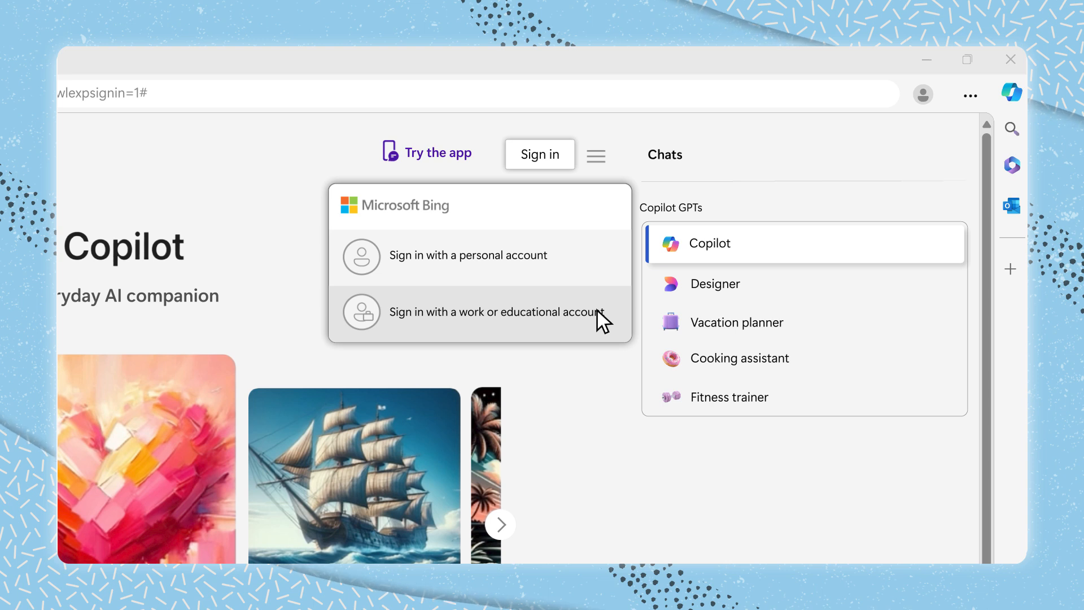
mouse_move(561, 270)
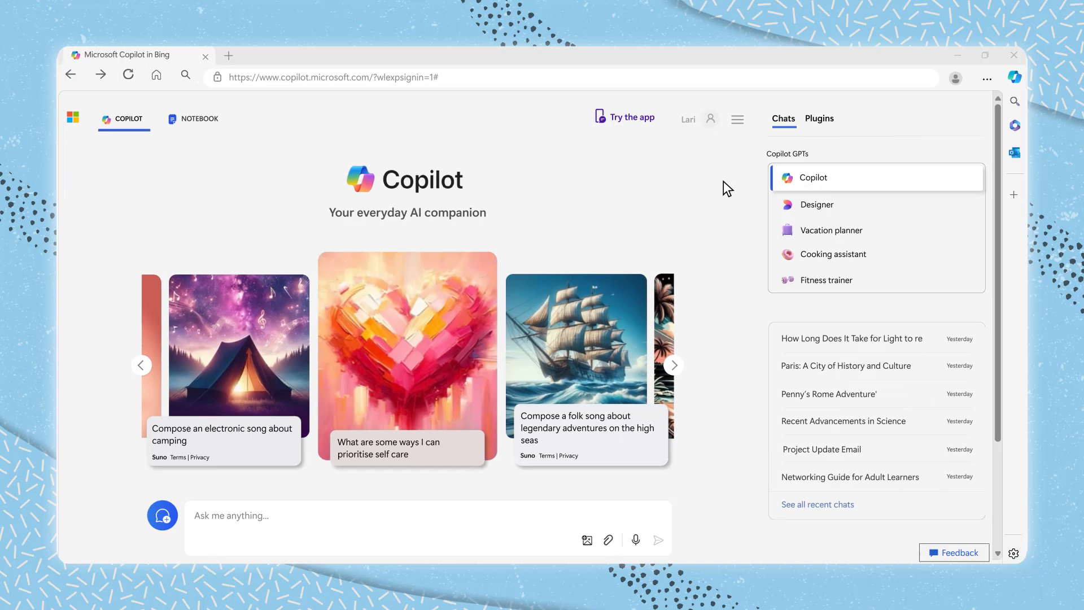
Step: Turn on the Suno plugin in the Plugins list so it runs alongside Search
click(820, 119)
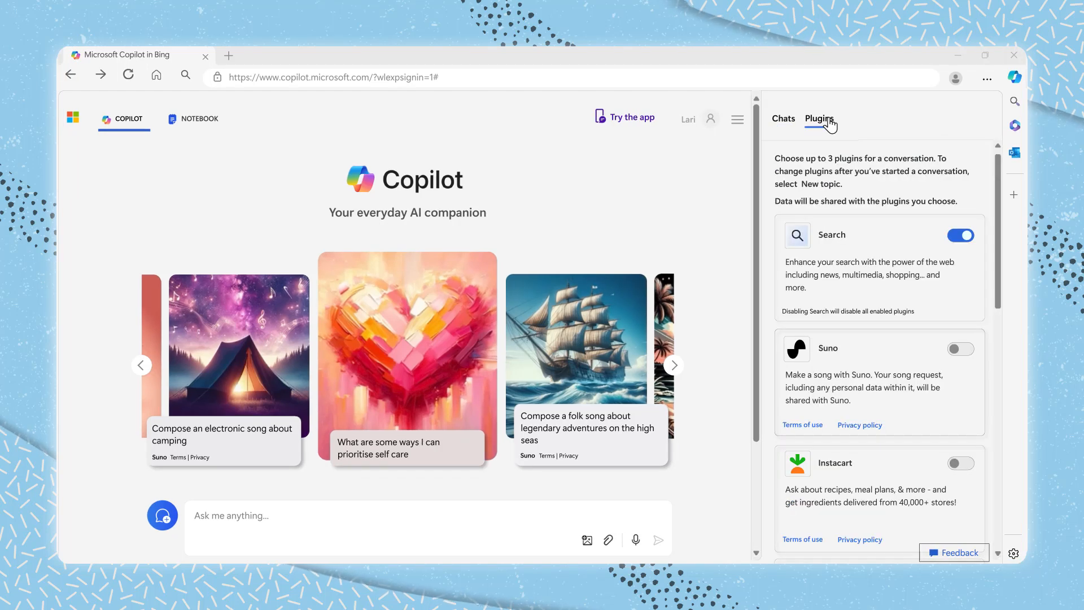
click(960, 349)
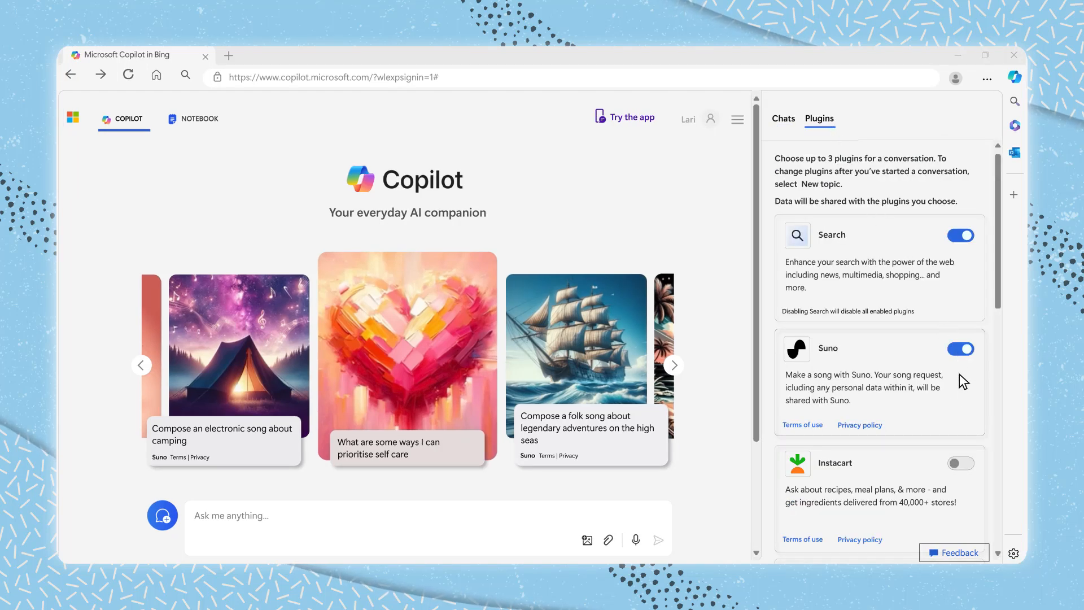
click(960, 462)
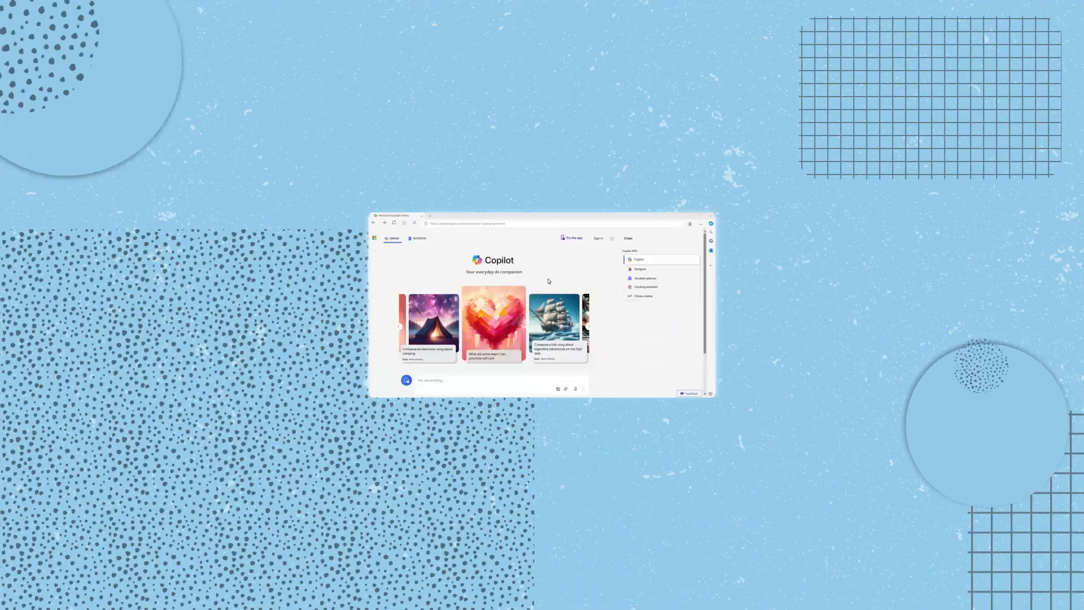
Step: Sign in via 'Use another account', entering the email, then submitting the password
click(699, 119)
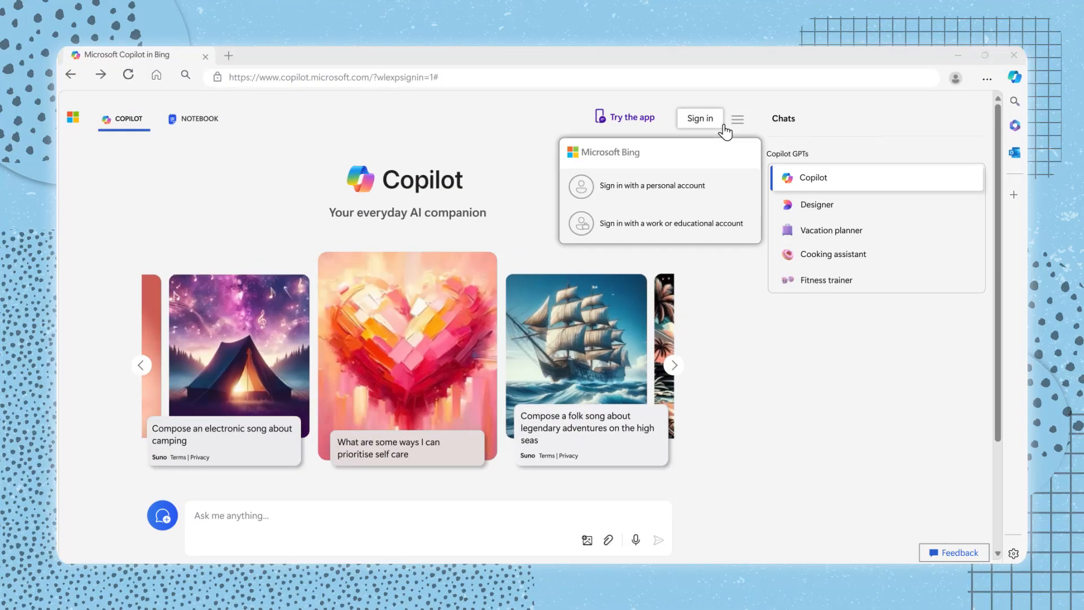
click(669, 223)
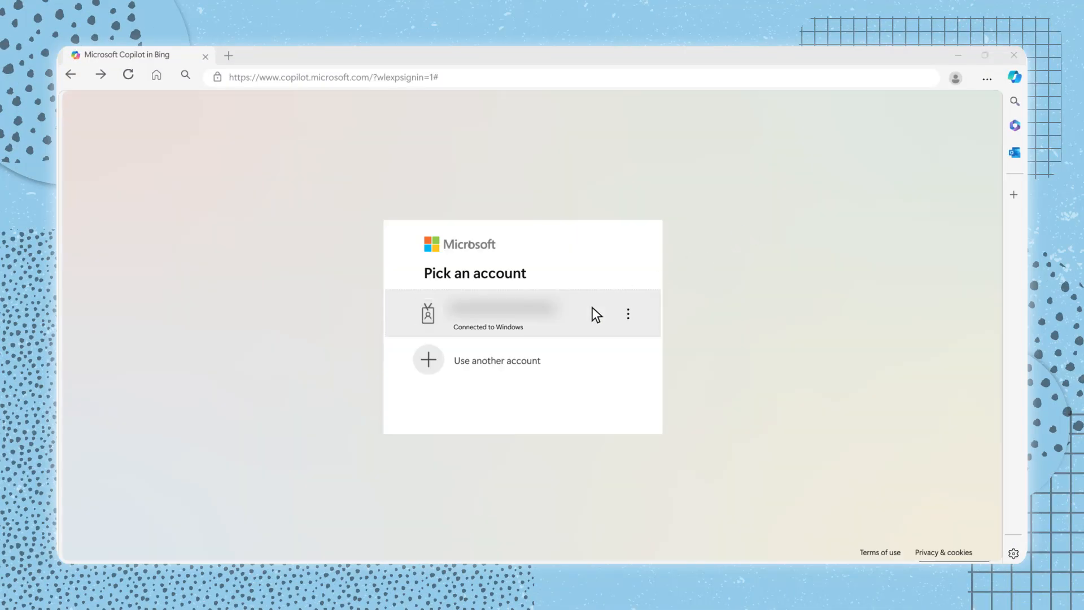
click(501, 313)
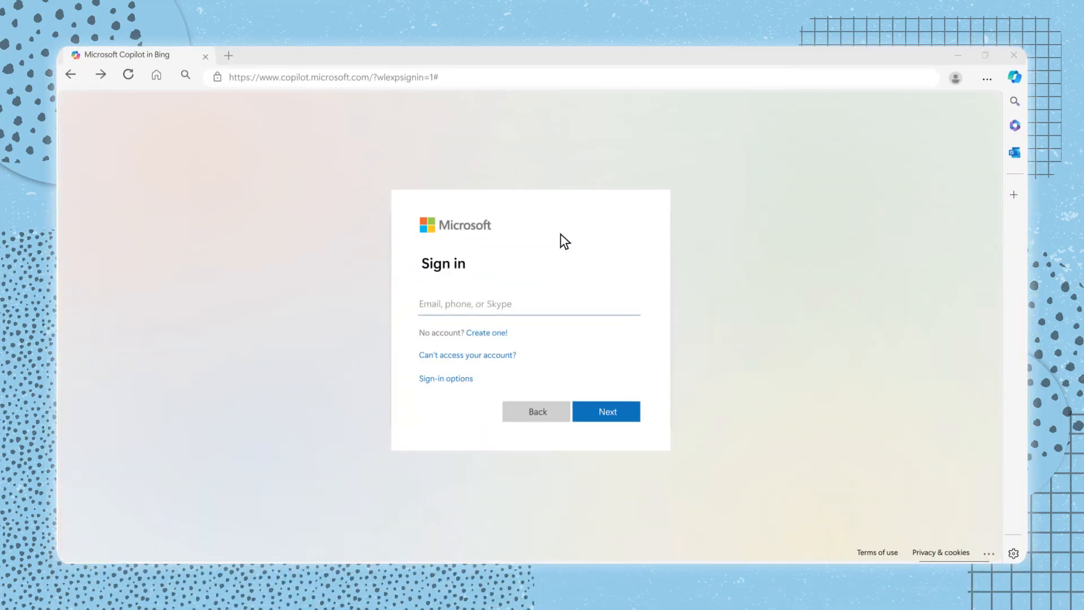
mouse_move(560, 247)
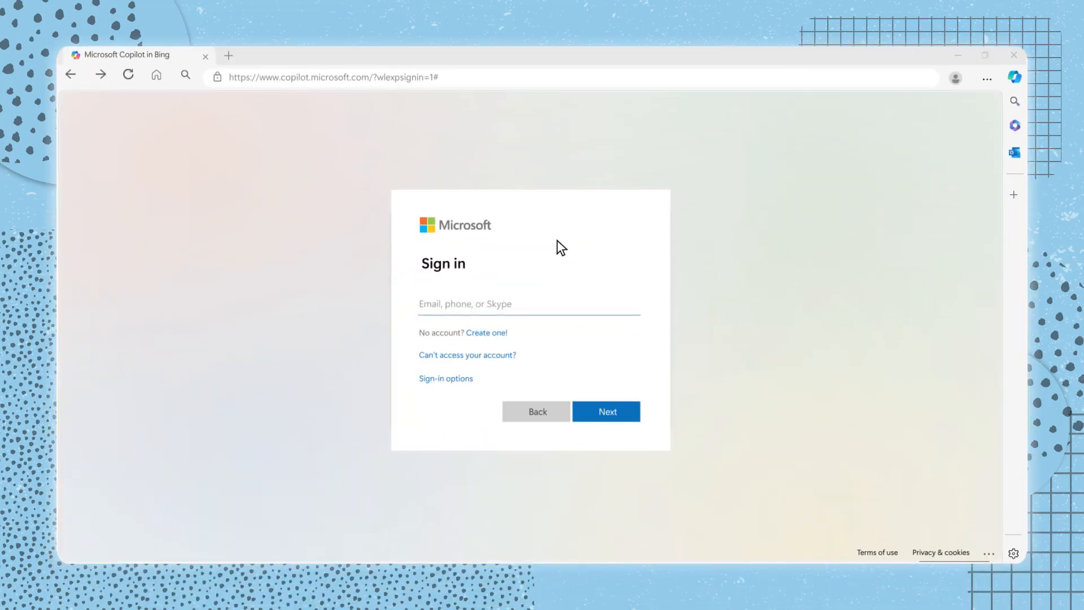
click(607, 411)
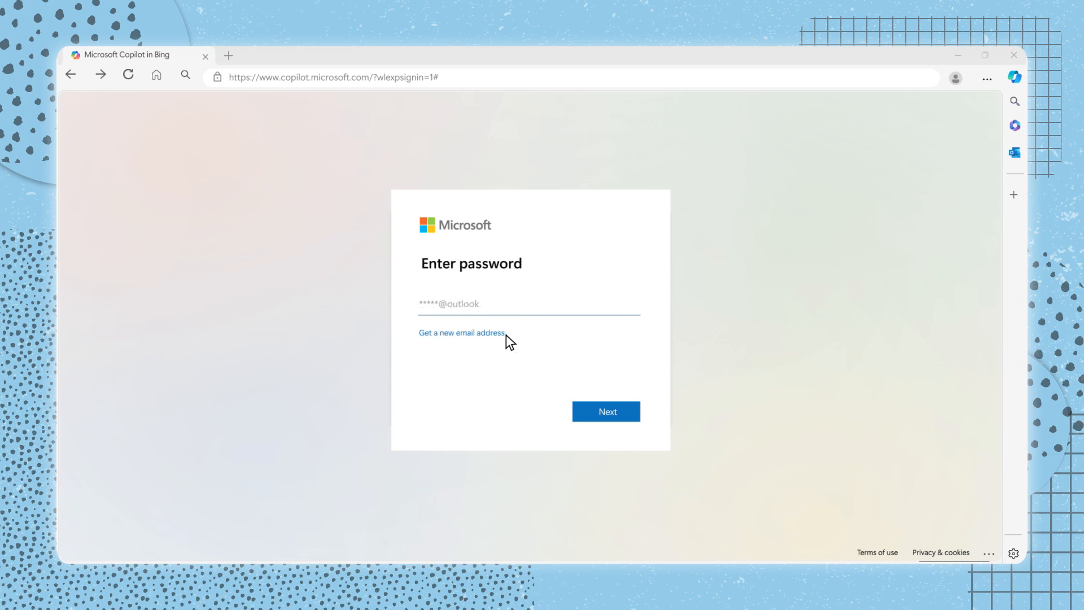
click(605, 411)
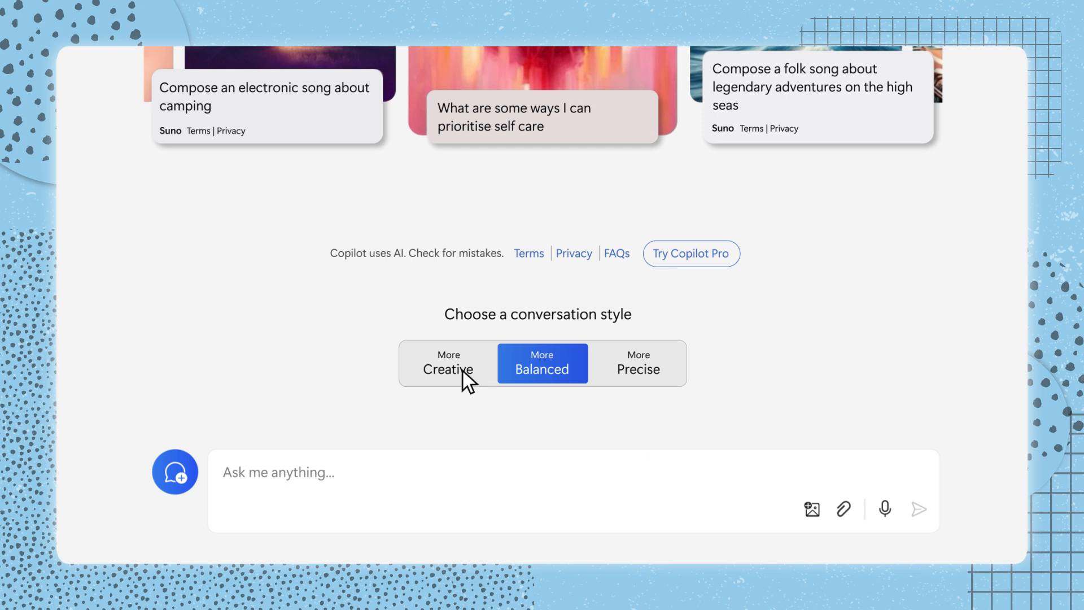
mouse_move(542, 370)
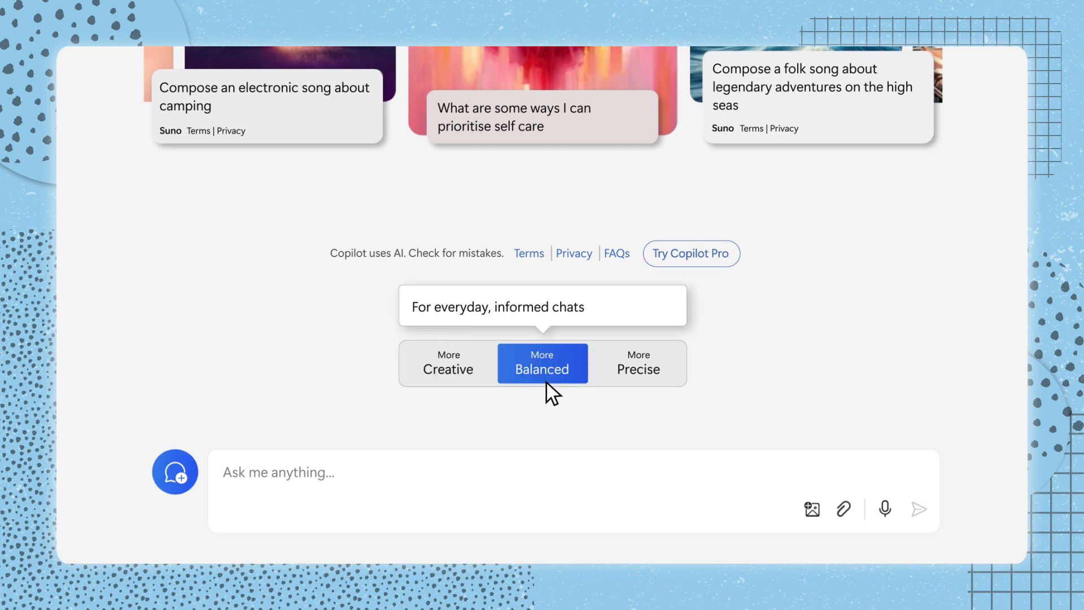
click(637, 362)
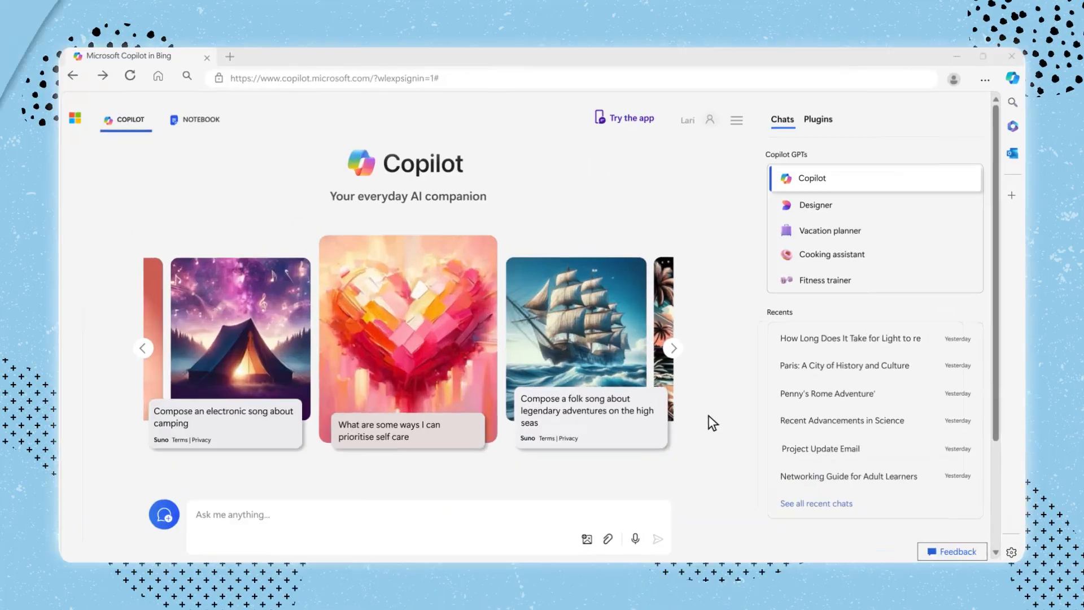
mouse_move(587, 540)
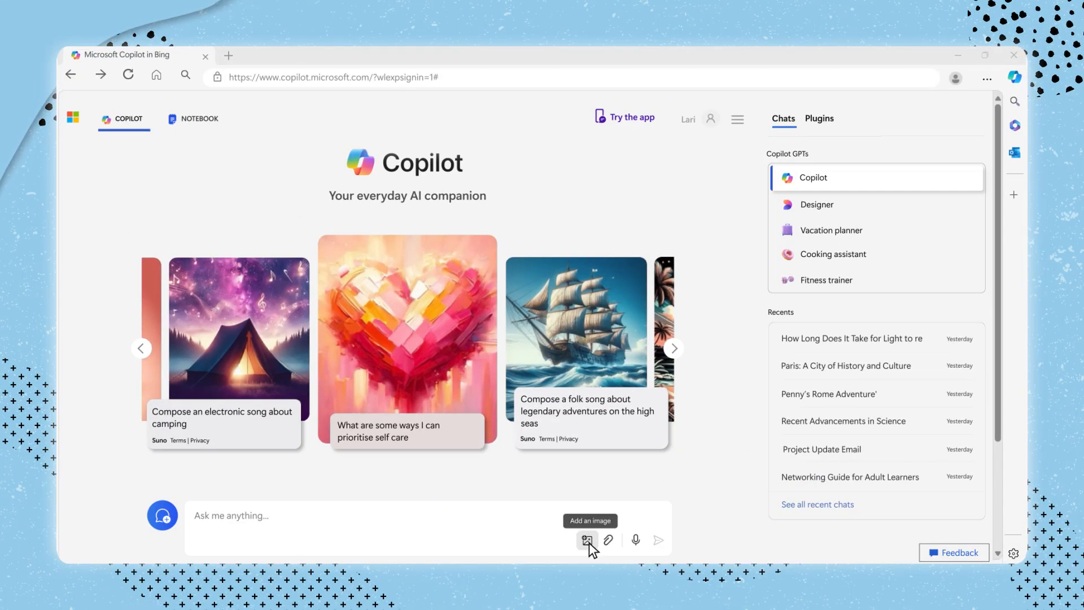
Step: Attach the Download photo from Desktop and start a 'Describe this picture' prompt
click(587, 540)
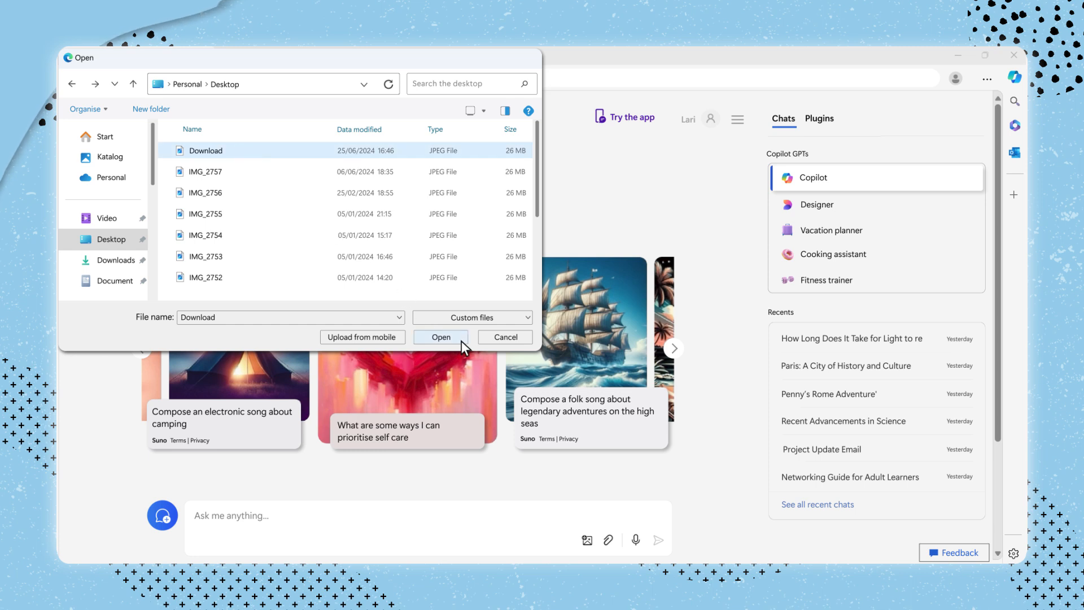
click(440, 338)
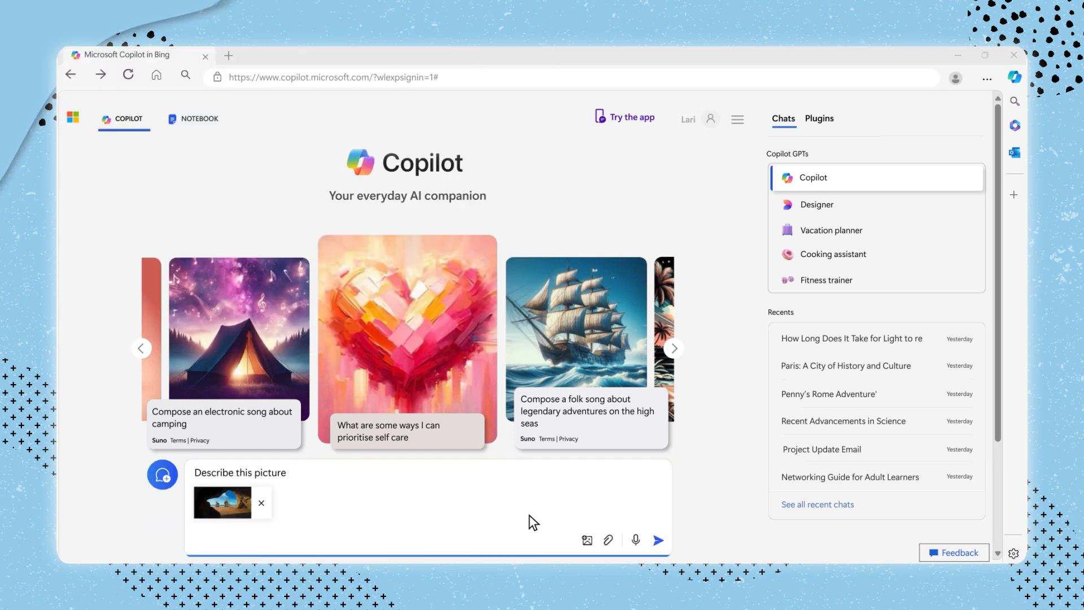
click(657, 540)
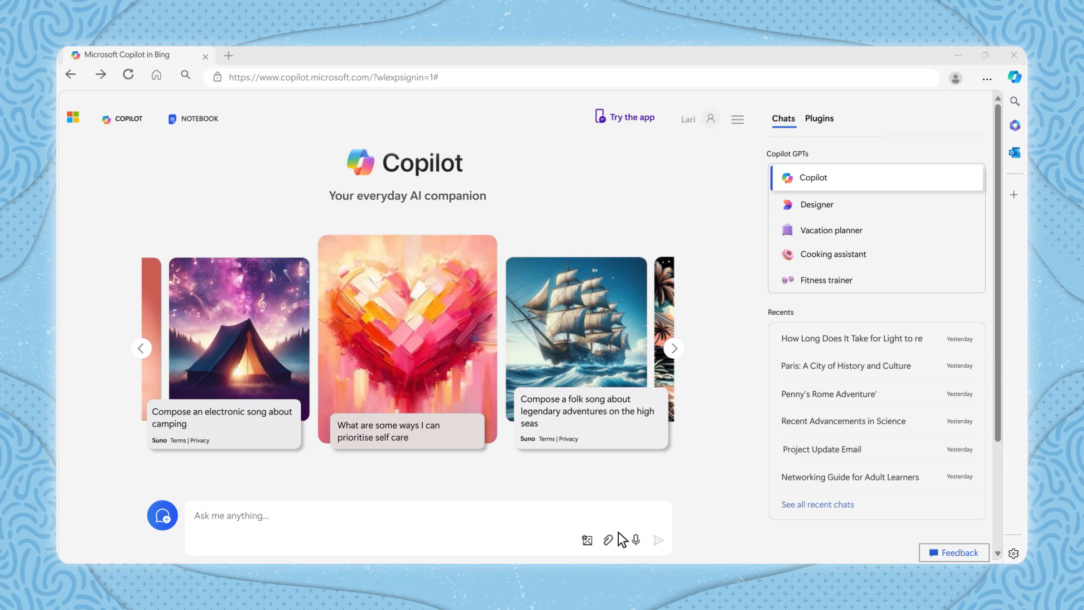
Step: Attach AI Trainer Toolkit.pdf from Documents and begin a 'Give me' prompt about it
click(607, 540)
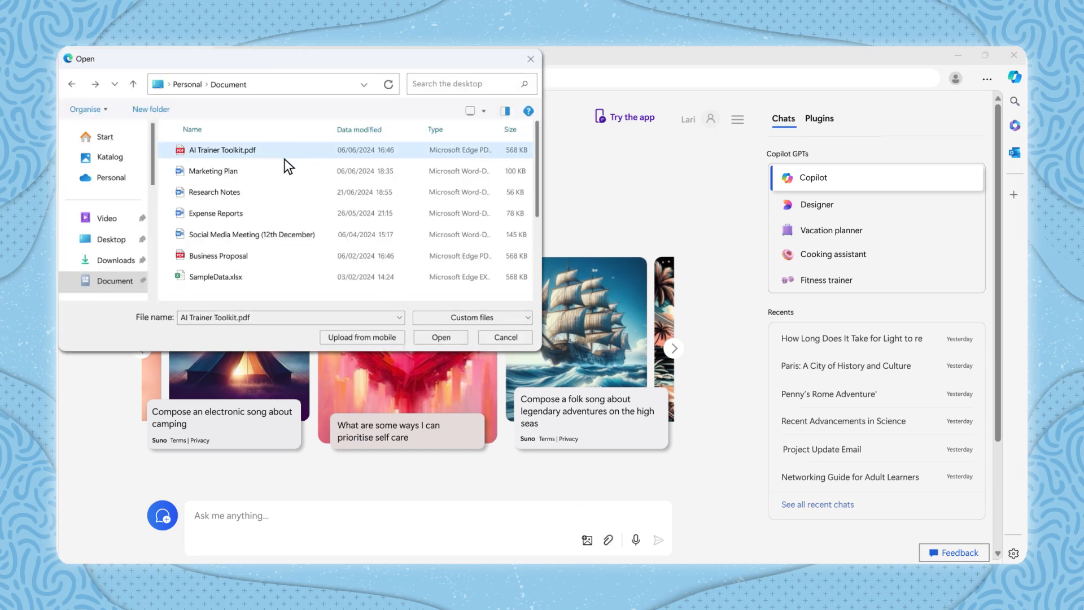
click(441, 337)
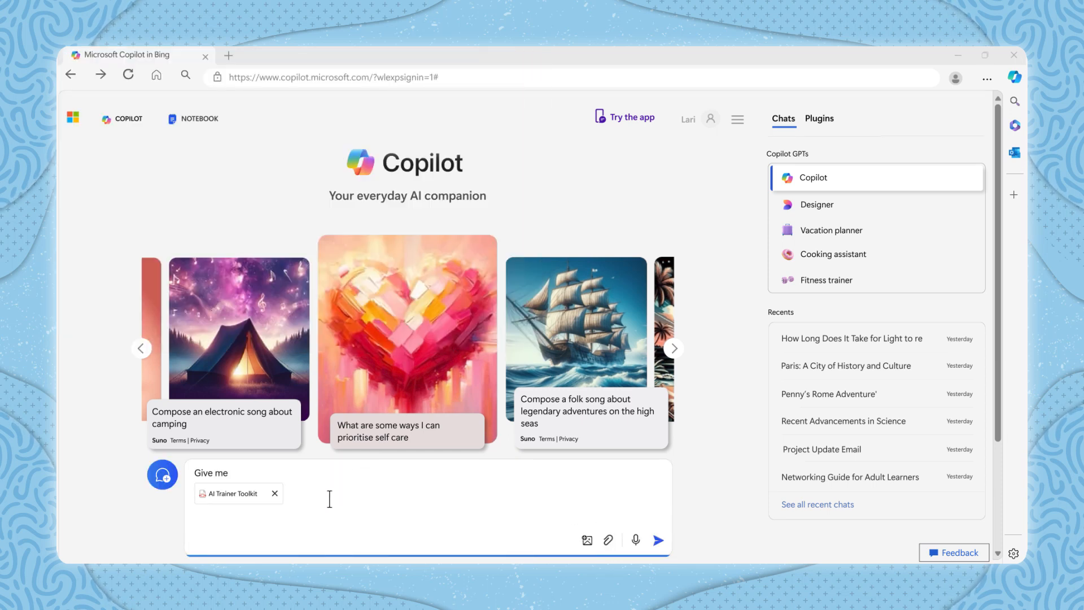
click(657, 540)
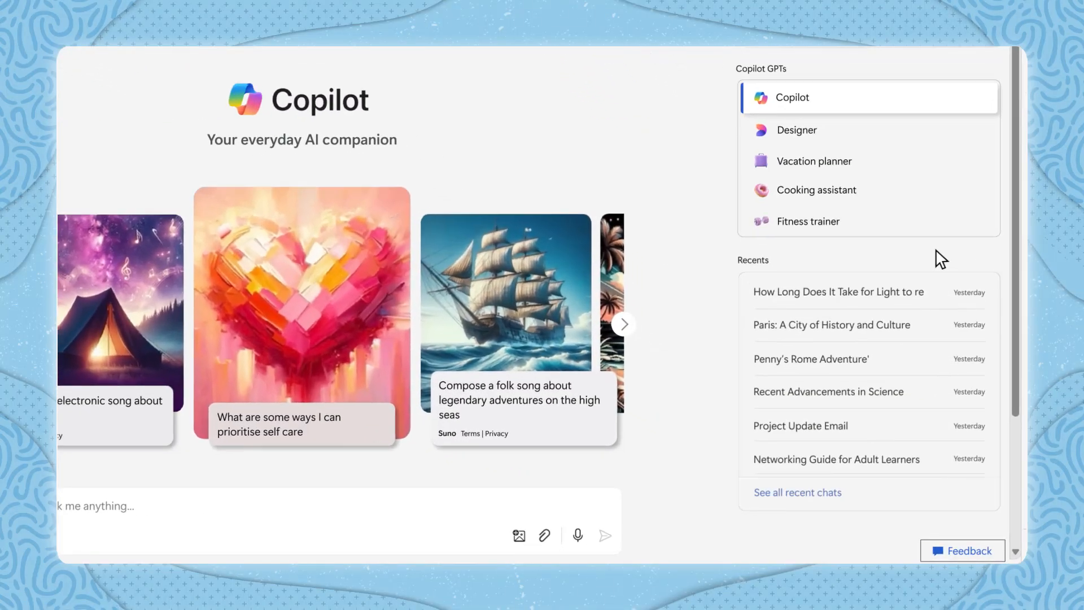
Step: Reopen the 'Niemeyer's specific designs' chat from Recents, then move to the Notebook workspace
scroll(down, 3)
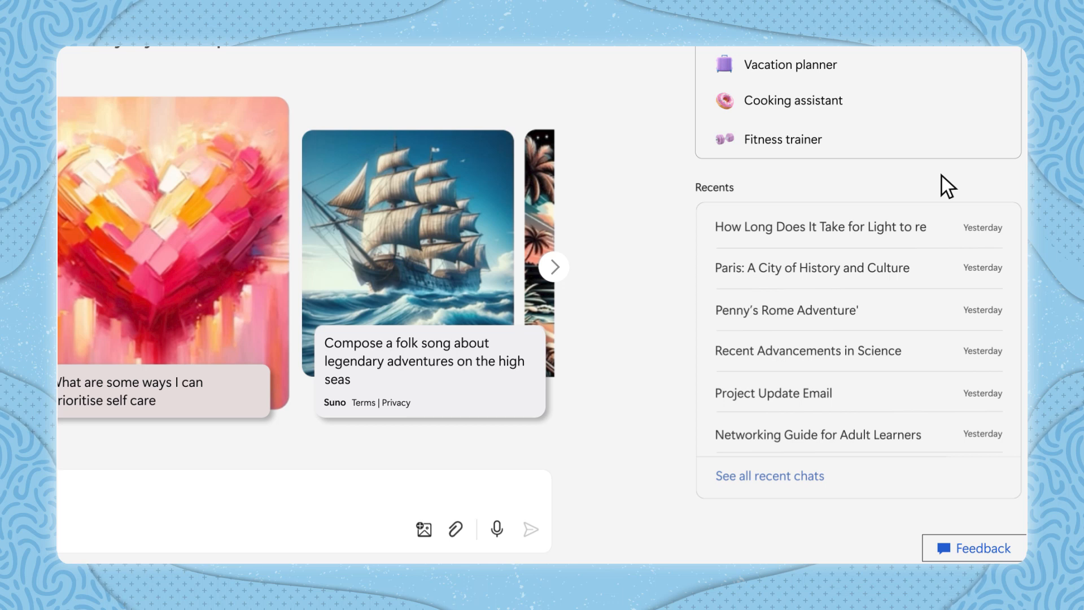
scroll(down, 3)
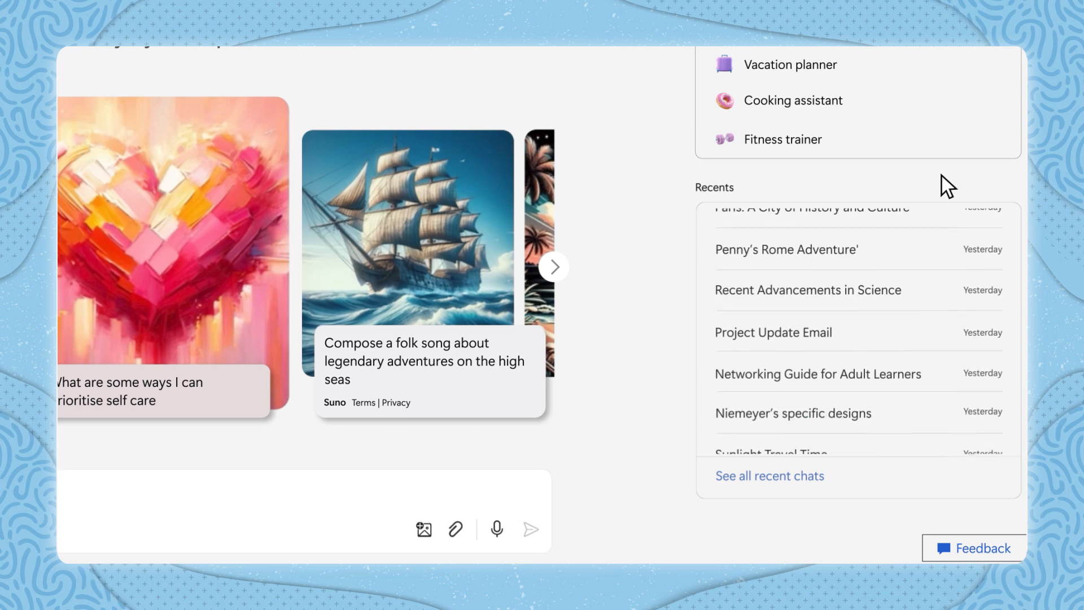
scroll(down, 3)
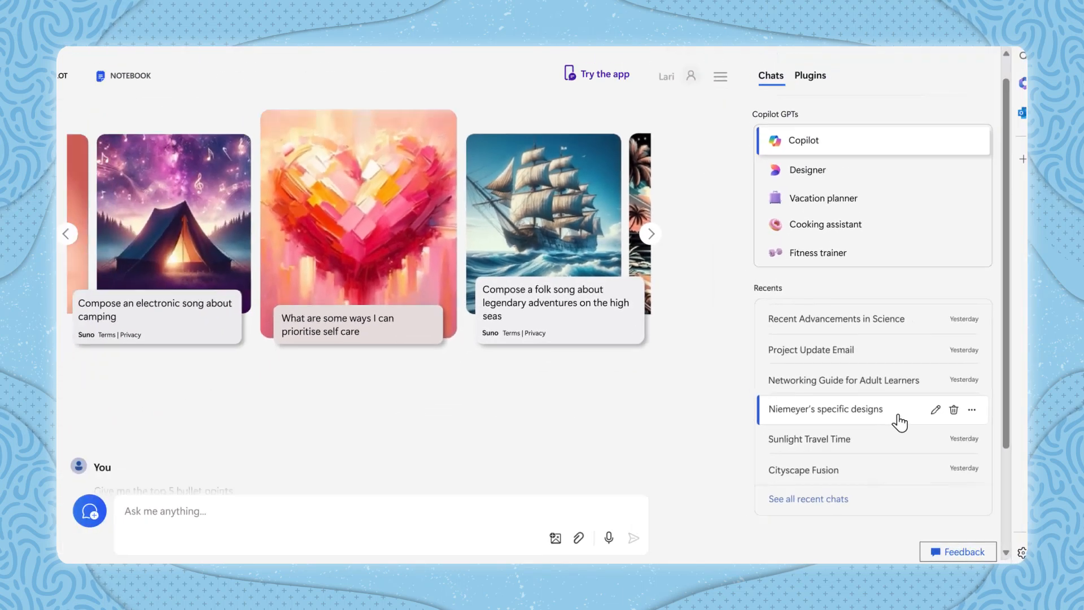
click(824, 409)
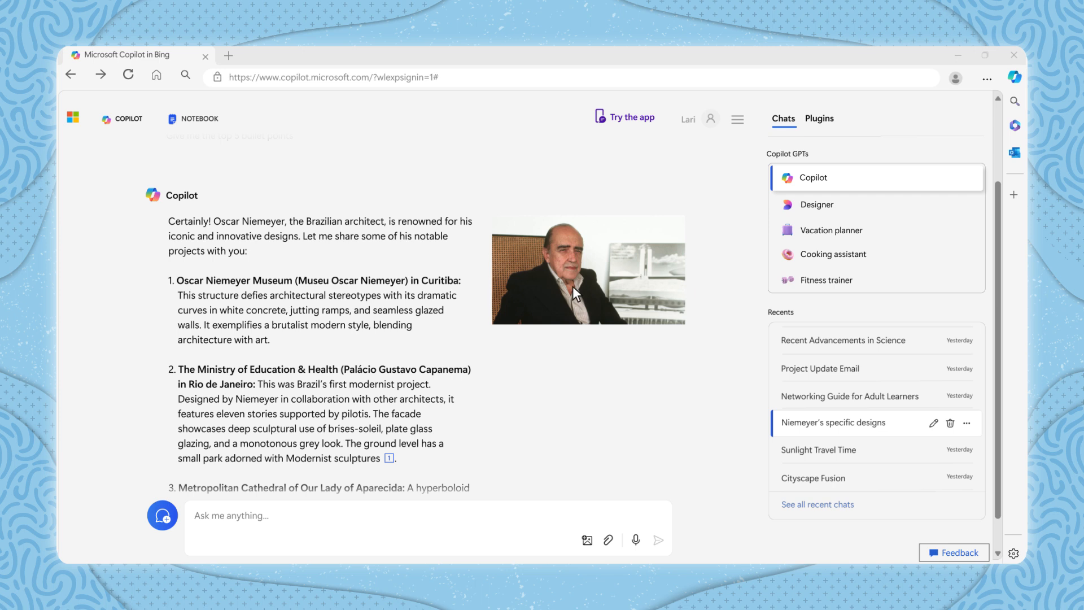
click(201, 119)
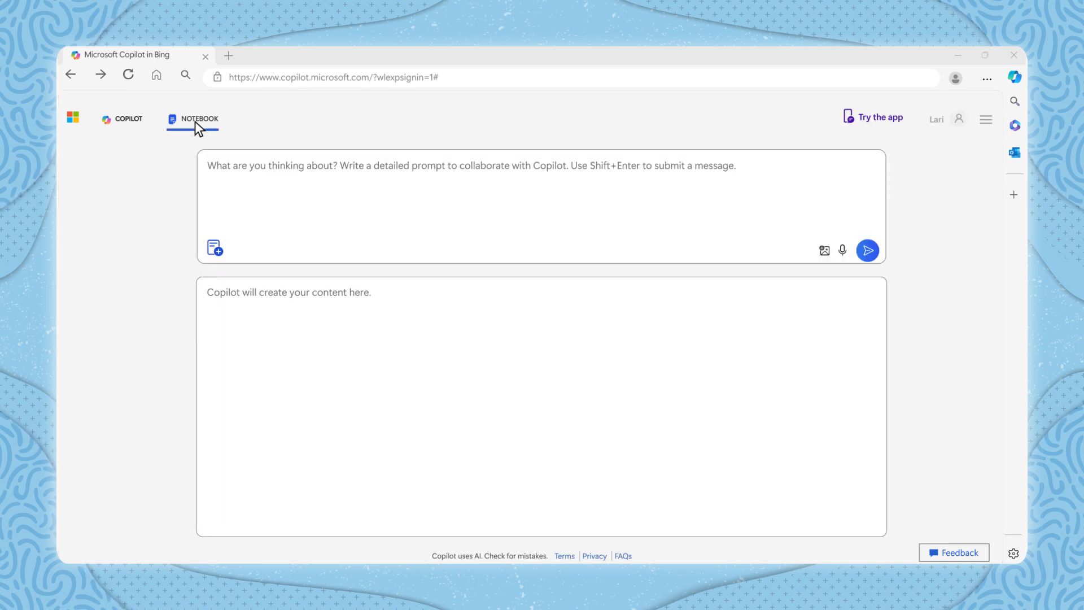
mouse_move(193, 138)
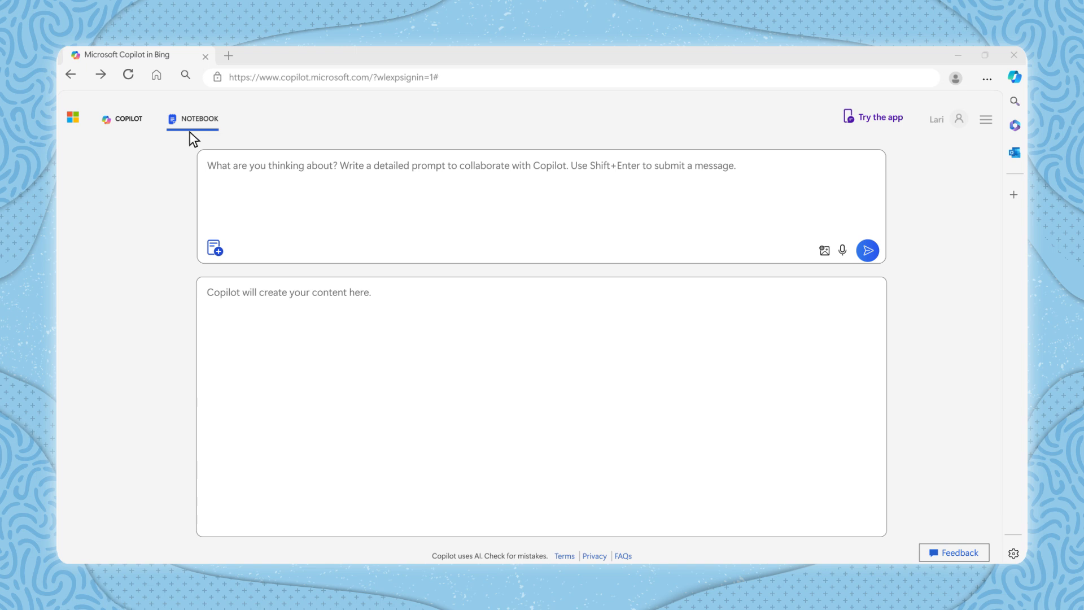